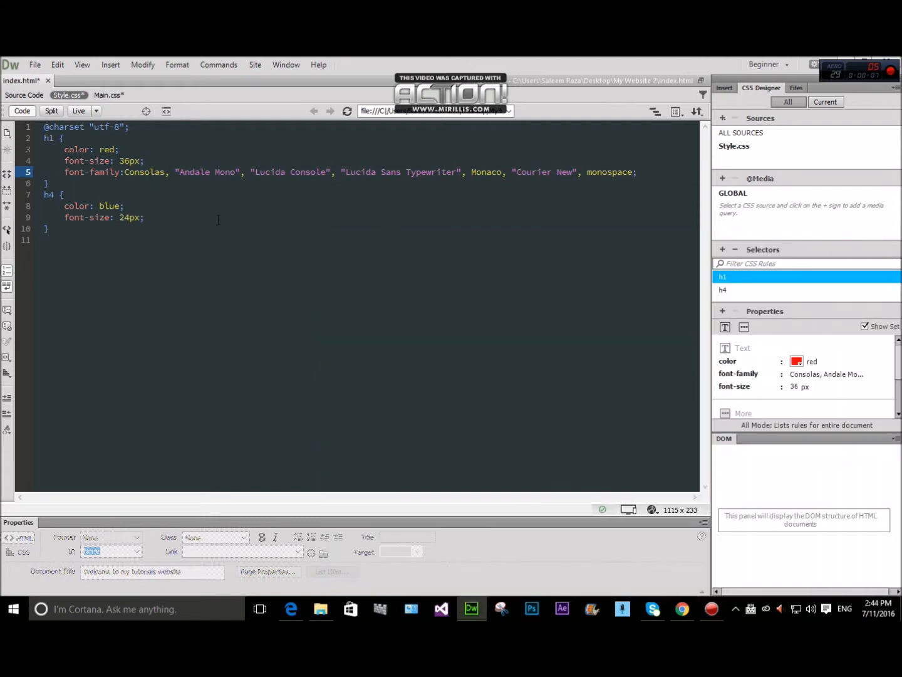
Step: Show index.html in Live view and select the Home page navigation link
click(24, 95)
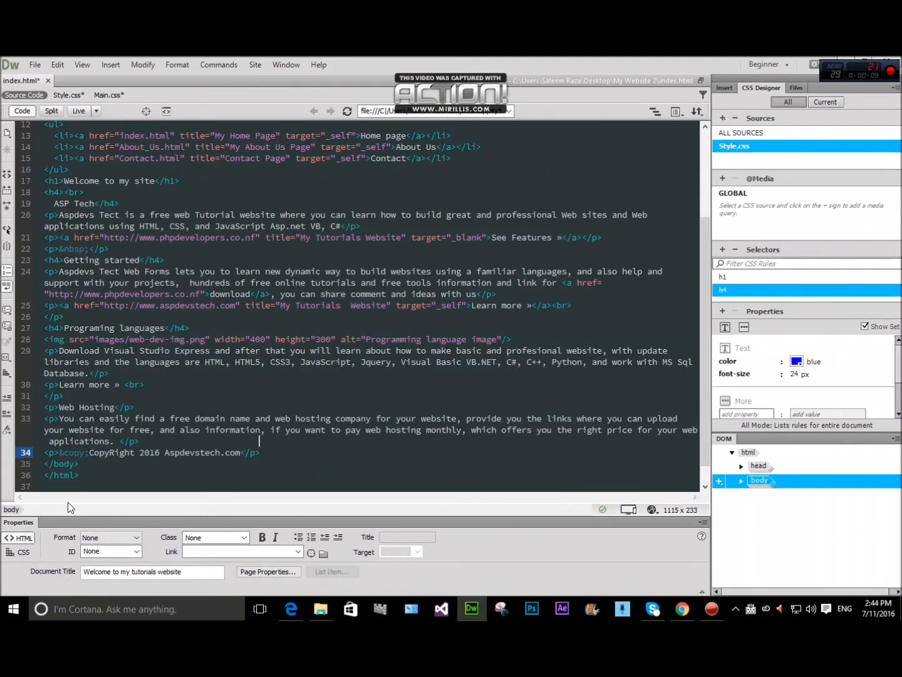
click(78, 111)
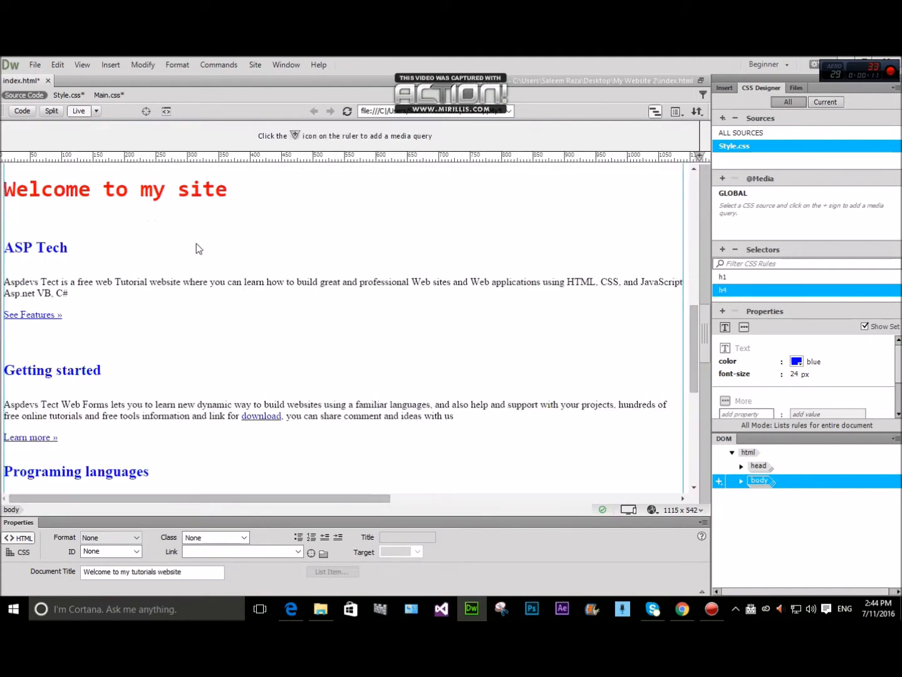
scroll(up, 3)
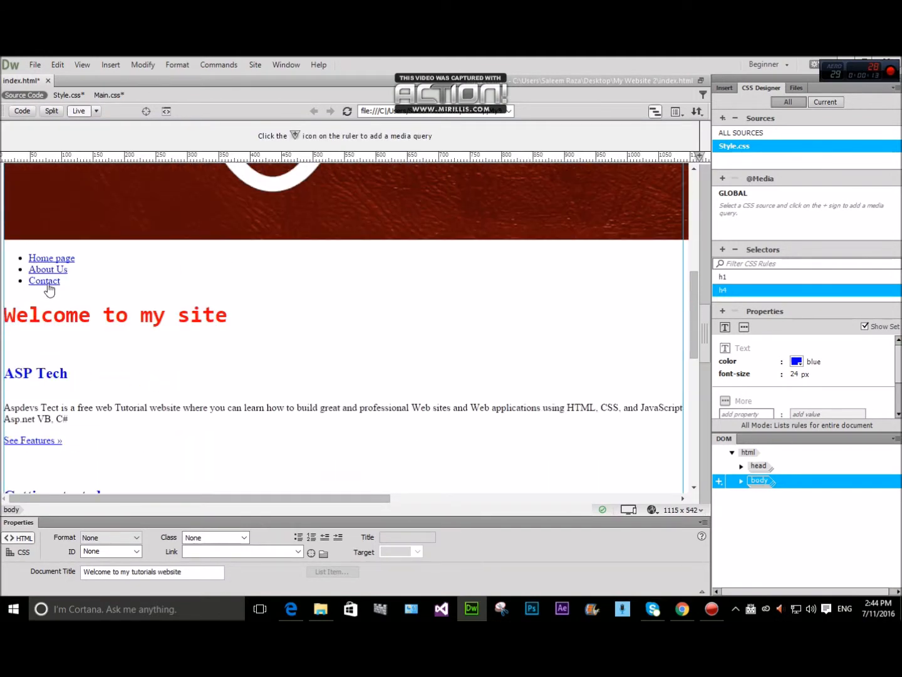
click(47, 268)
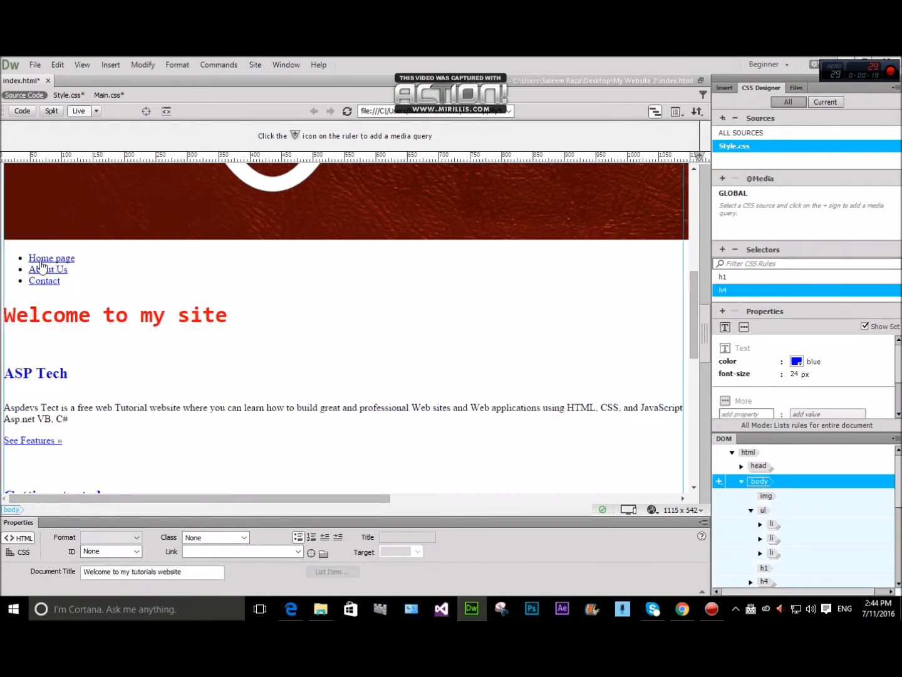
mouse_move(51, 258)
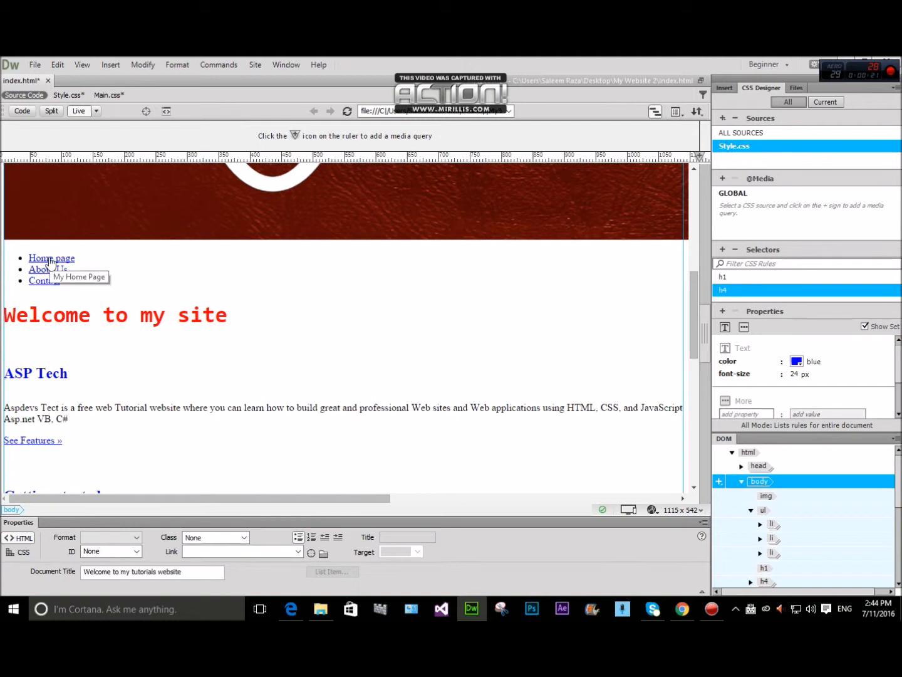
click(52, 258)
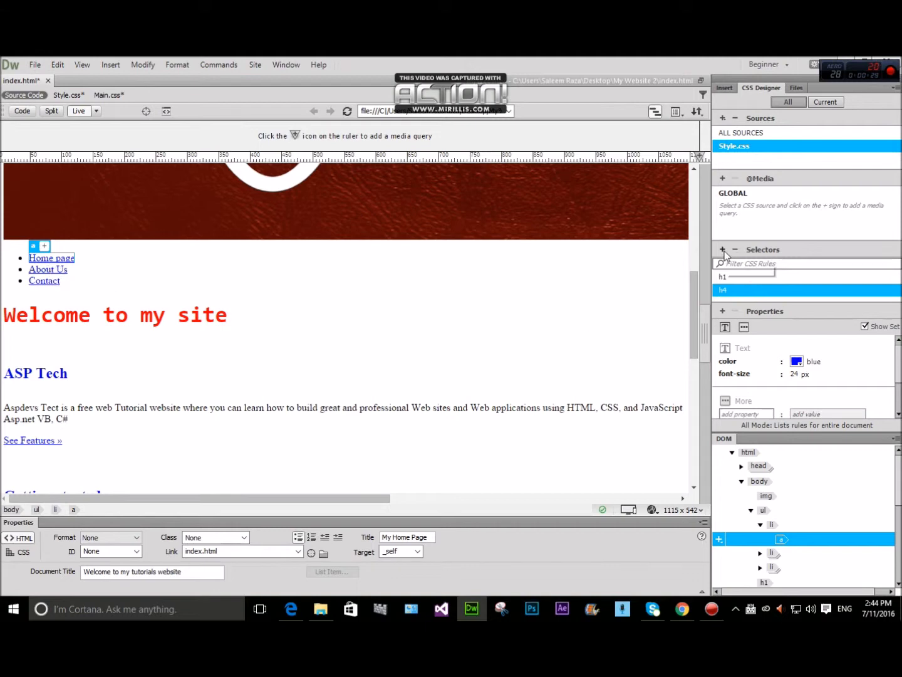
Step: Add a new 'ul li a' selector to Style.css in CSS Designer
click(721, 250)
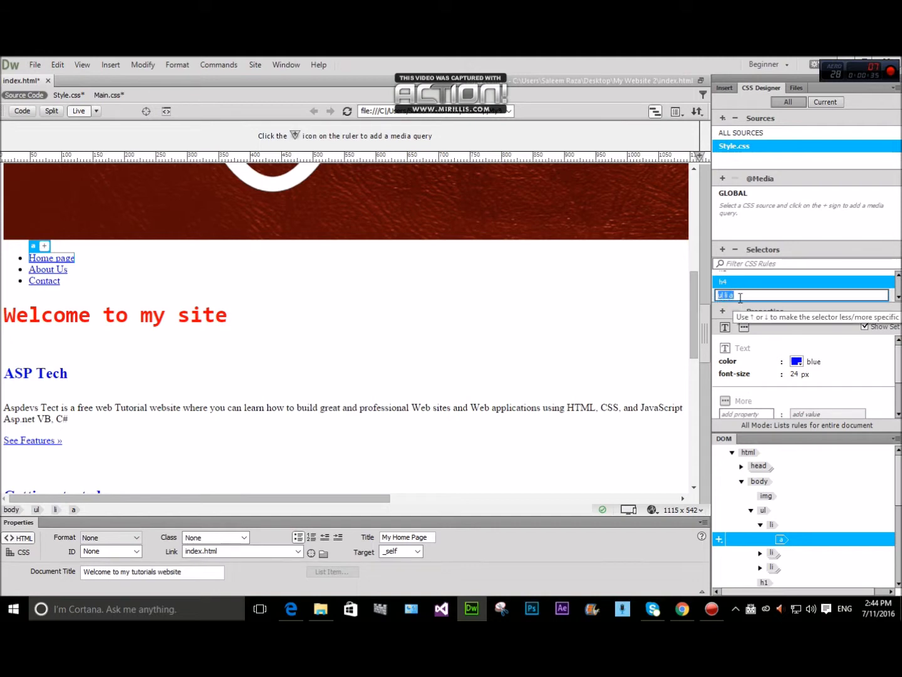
text(ul li a)
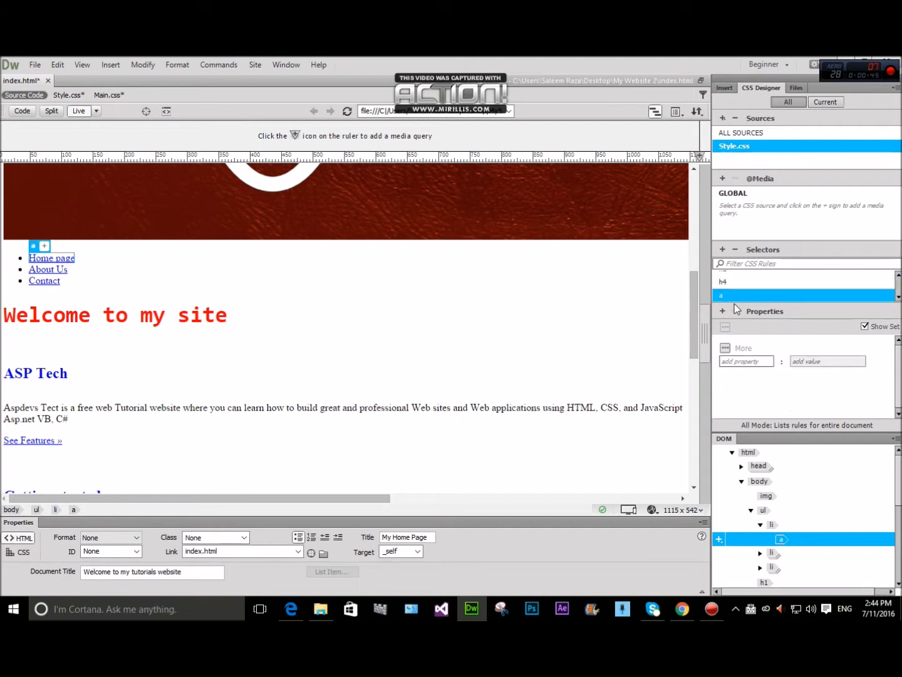
Step: Give the link rule a font-size of 18px
click(747, 361)
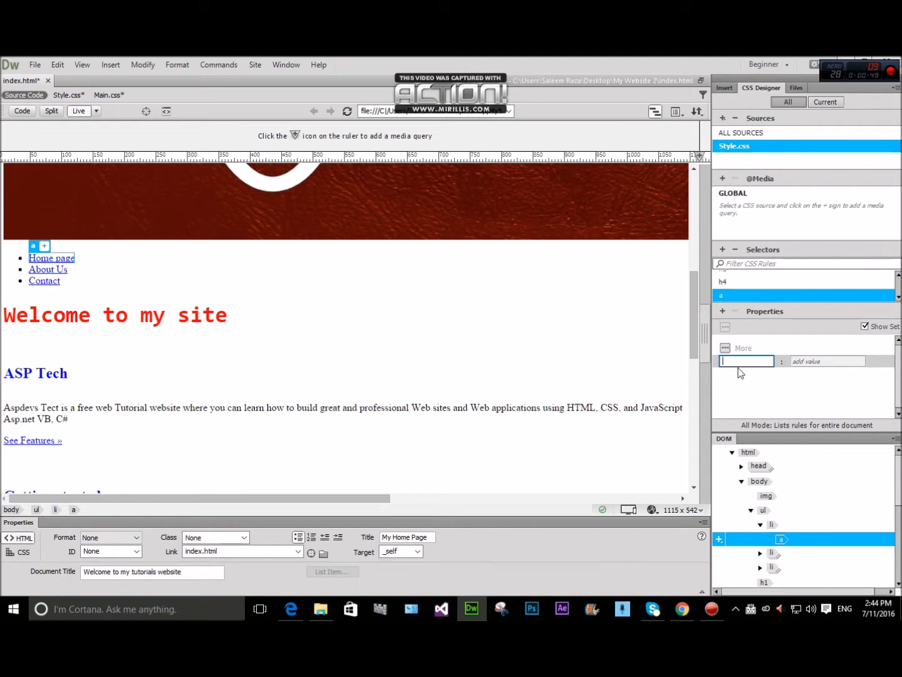
text(fon)
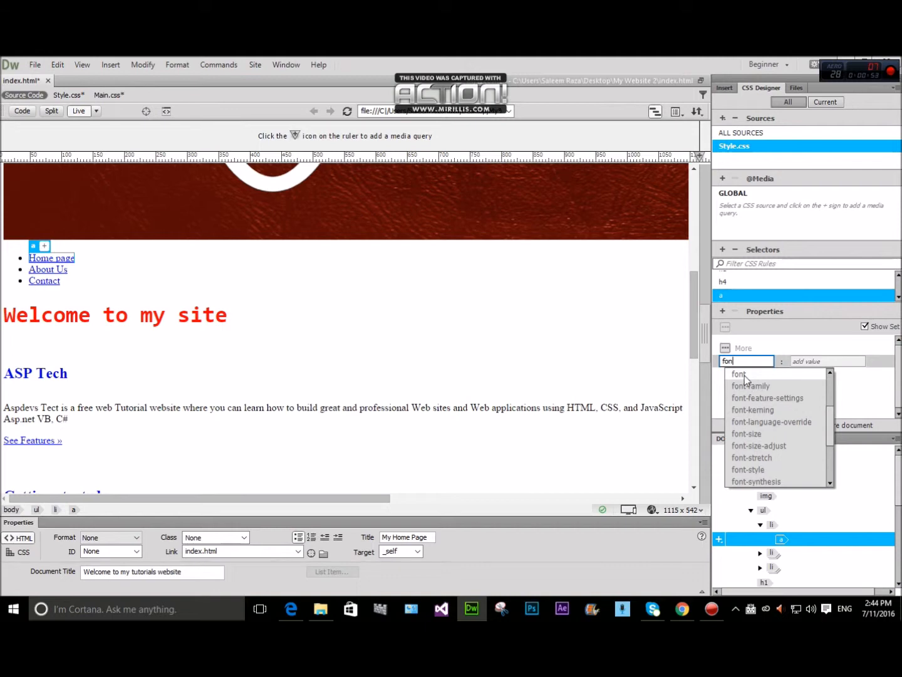
click(747, 433)
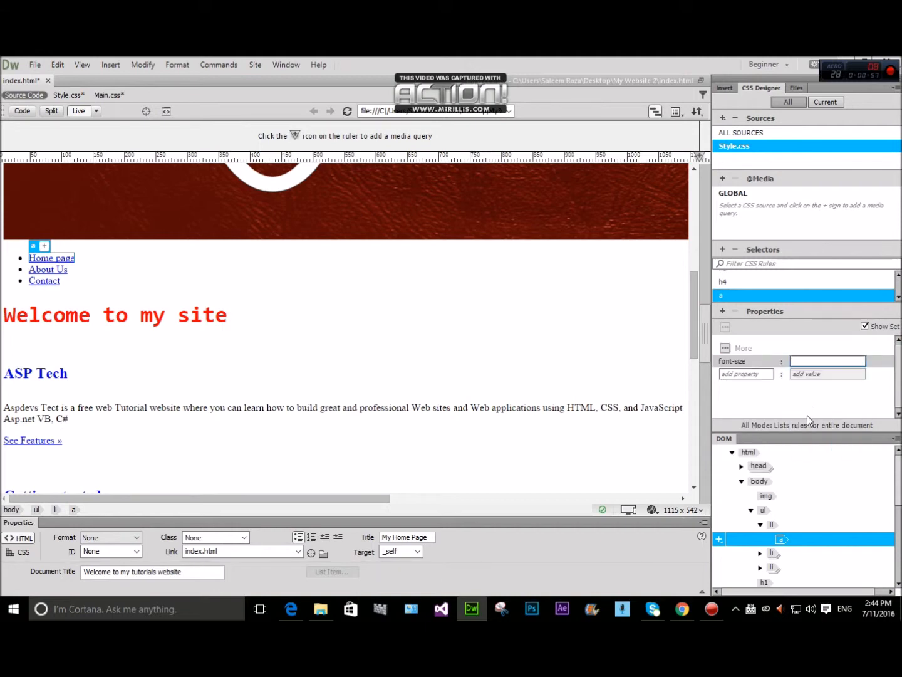
text(18px)
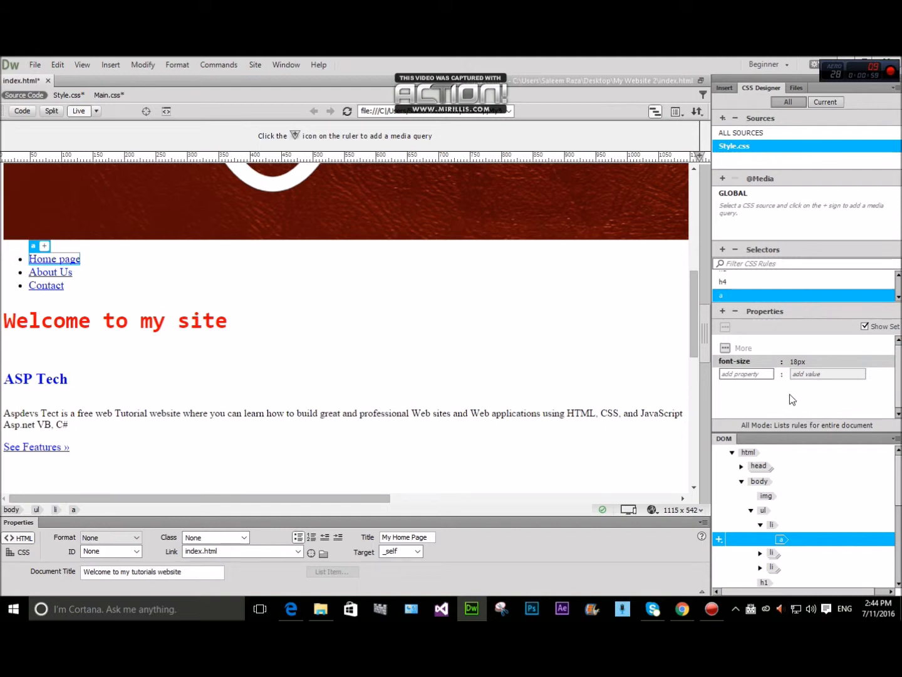
Step: Set text-decoration to none so the links lose their underline
click(746, 373)
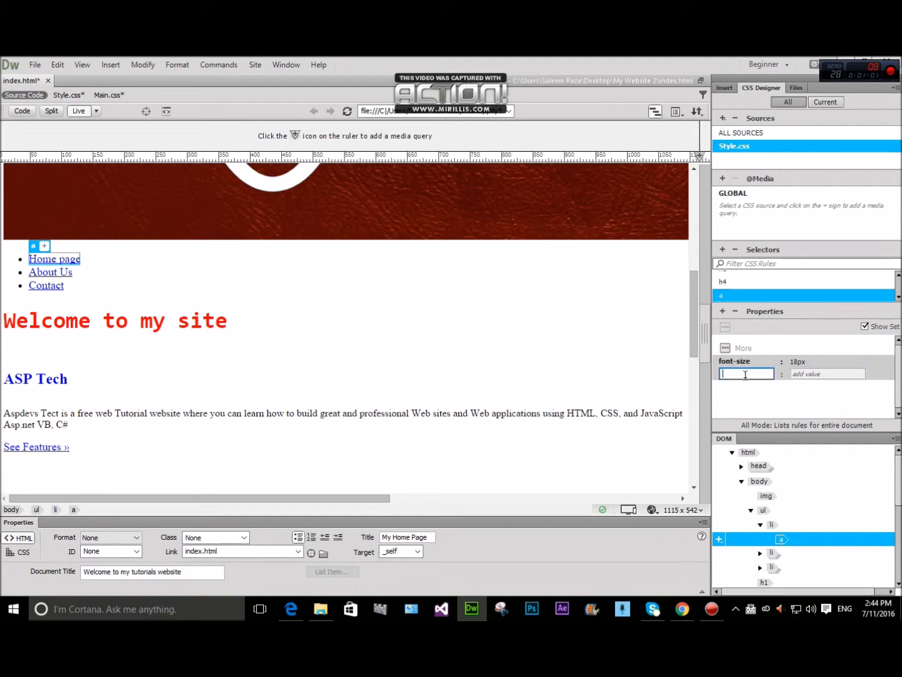
text(t)
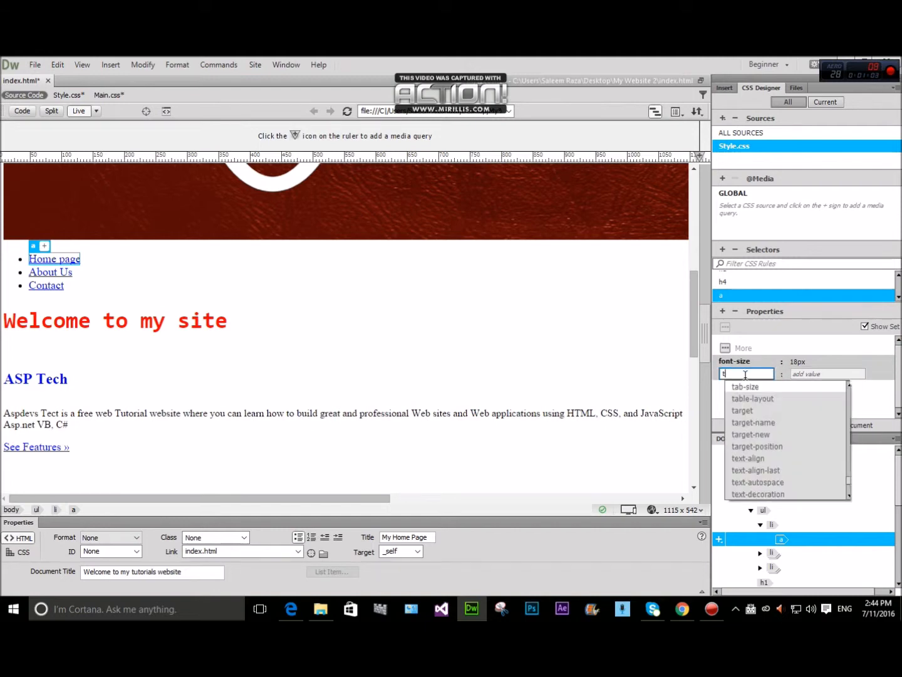
text(e)
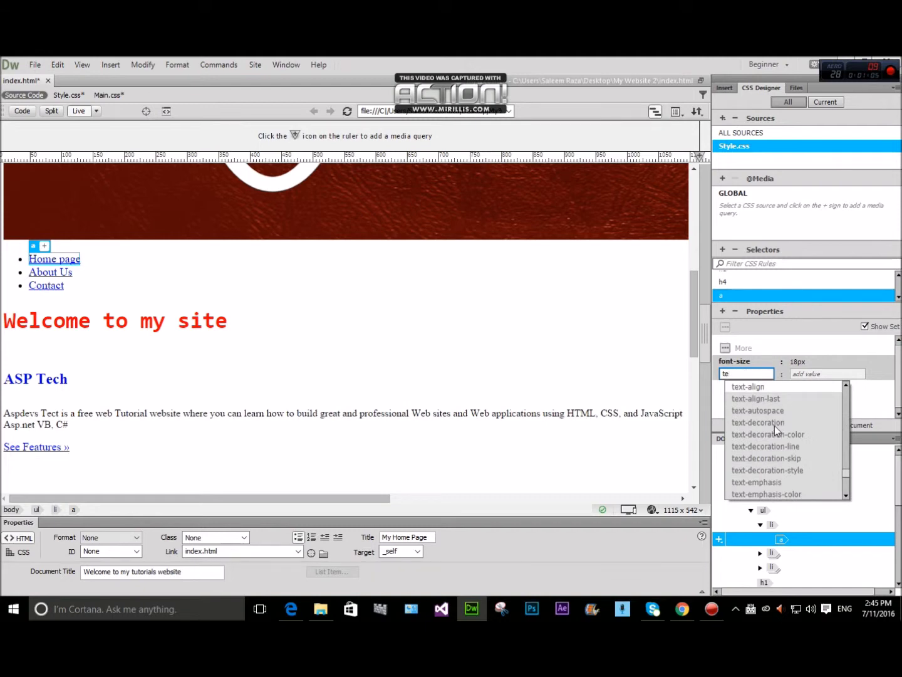
click(758, 422)
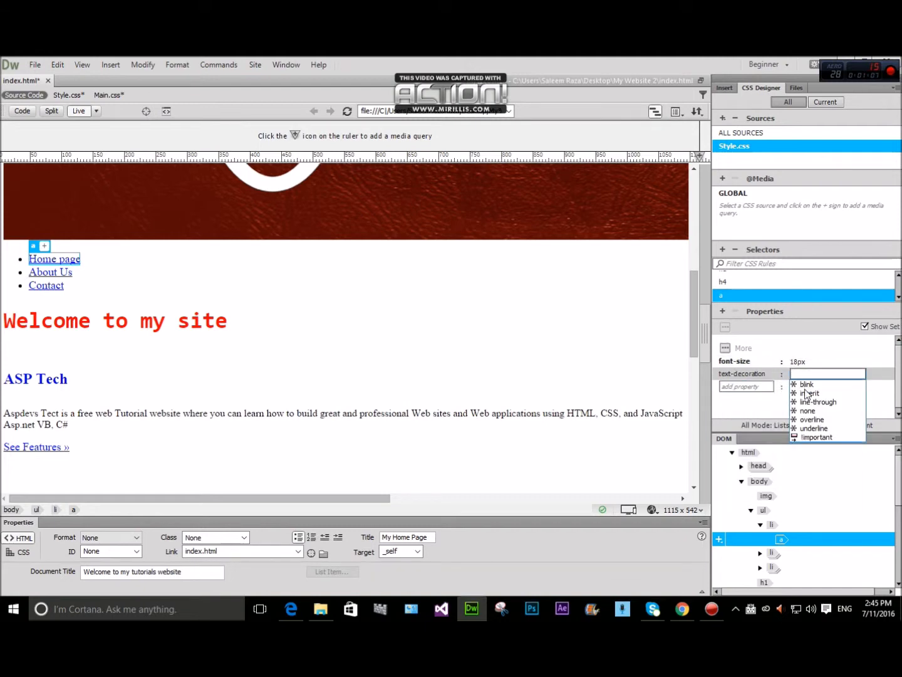
click(808, 410)
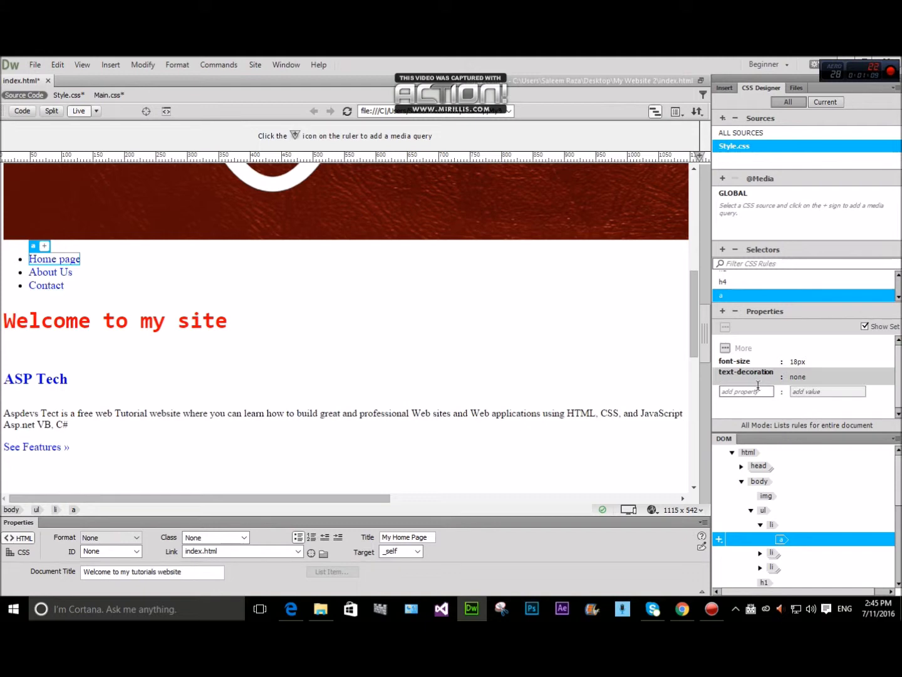
mouse_move(529, 391)
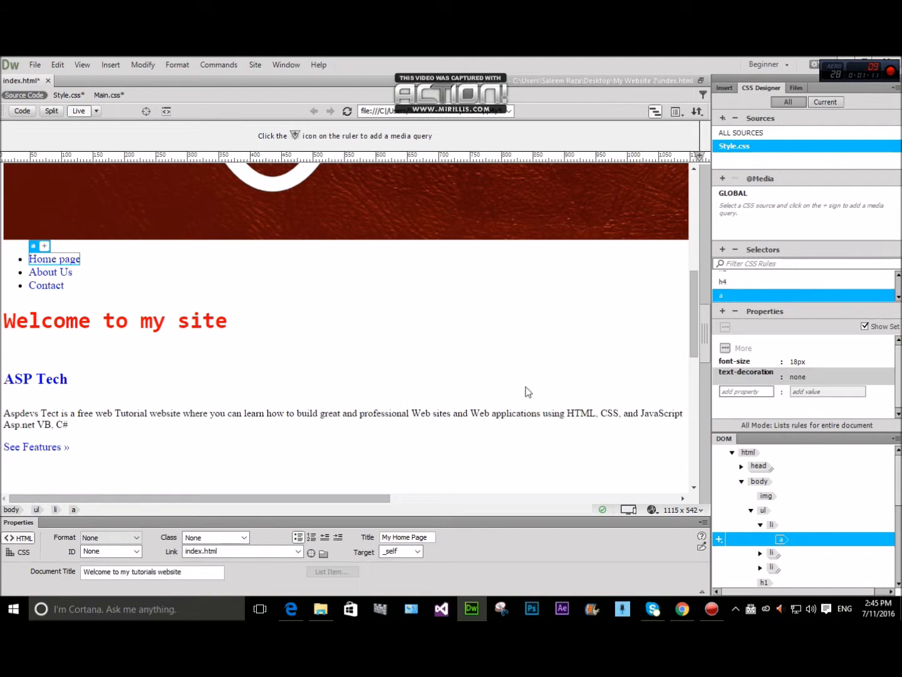
Step: Select the Home page and About Us links alternately to inspect them in the page view
click(50, 272)
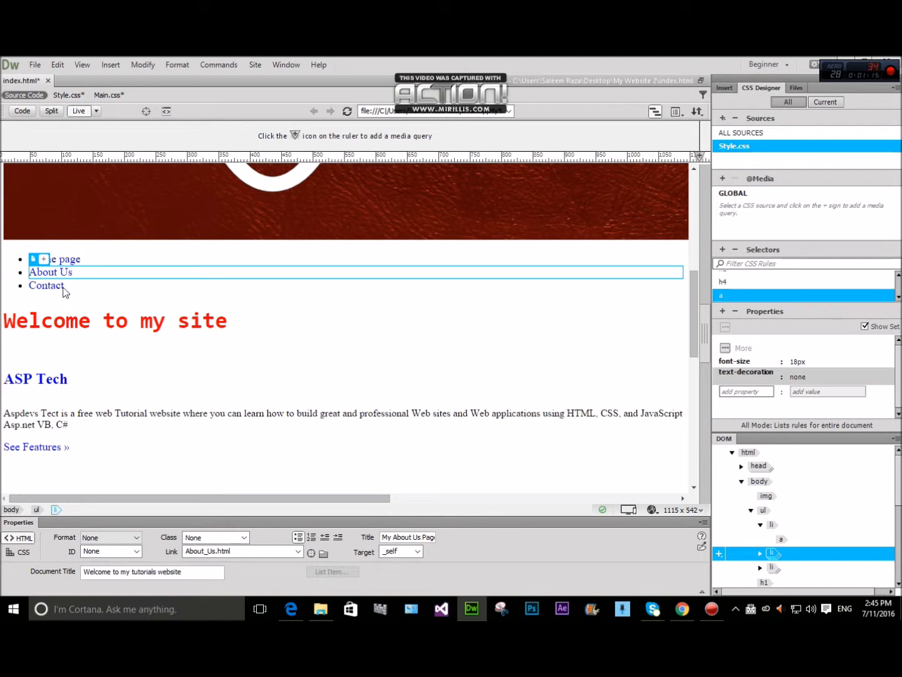
click(55, 258)
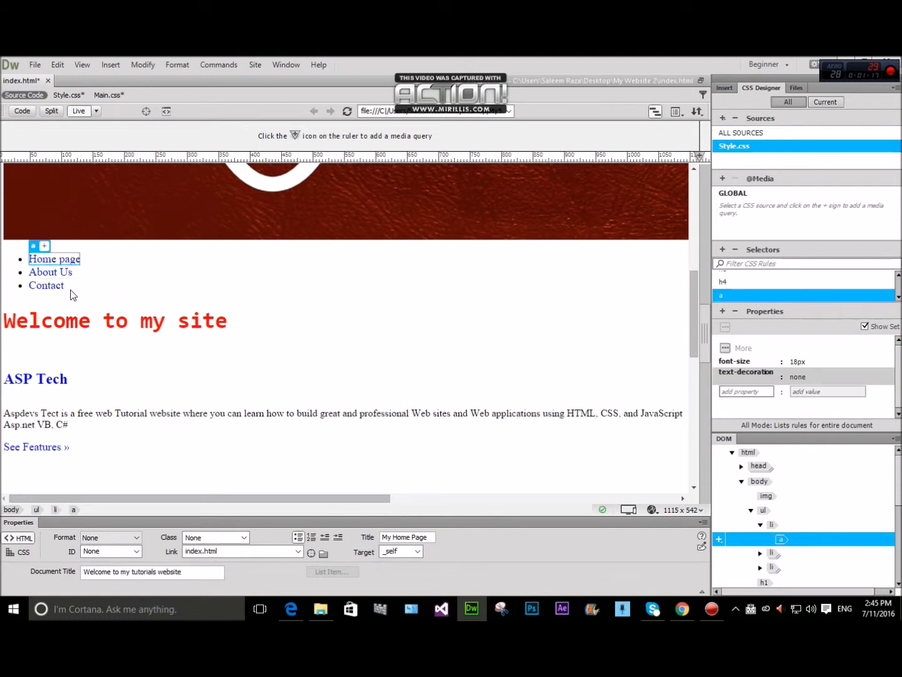
click(50, 272)
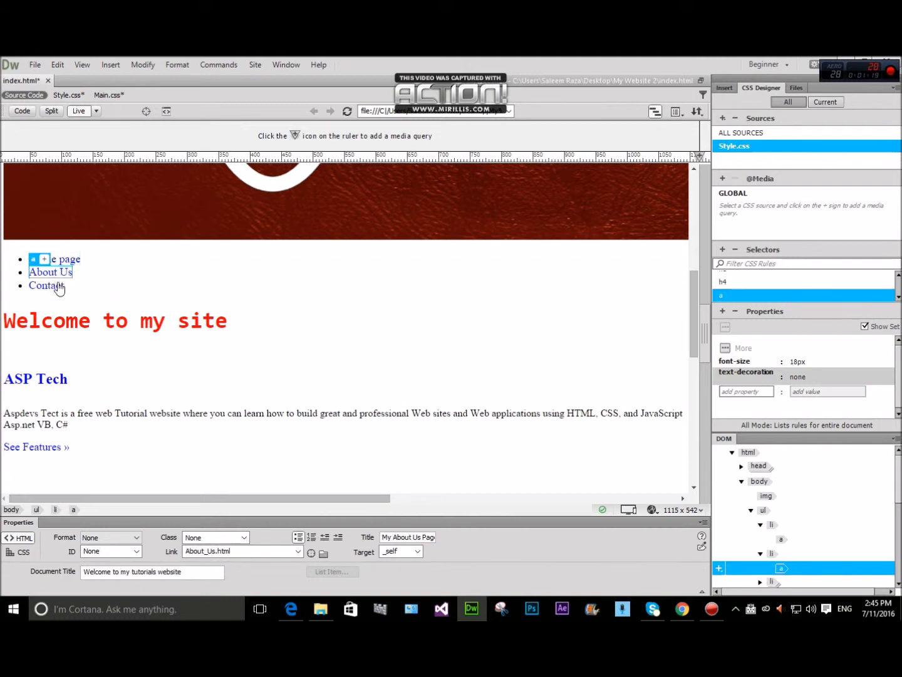
click(54, 258)
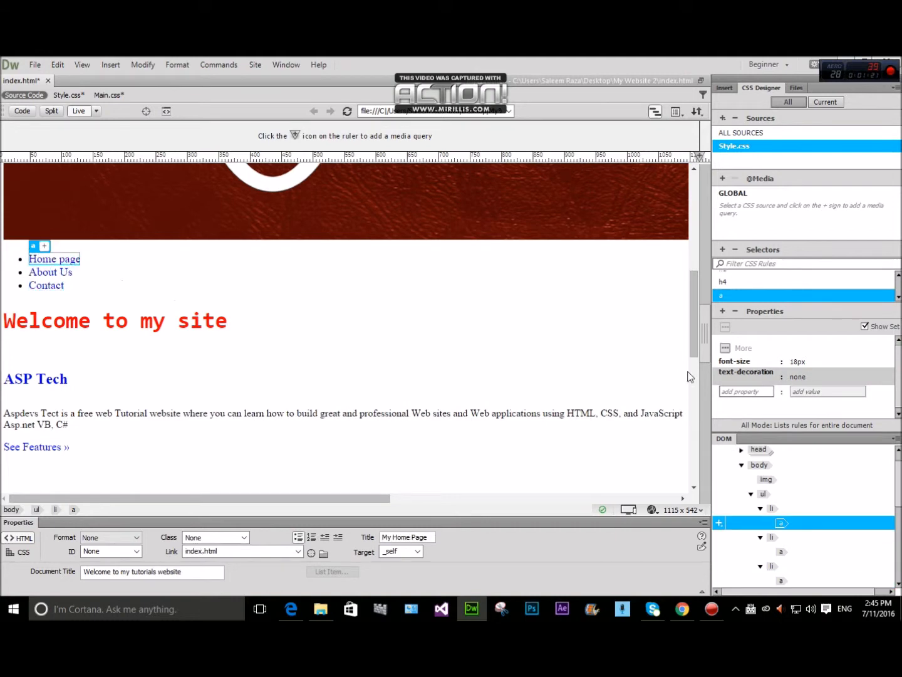
click(50, 272)
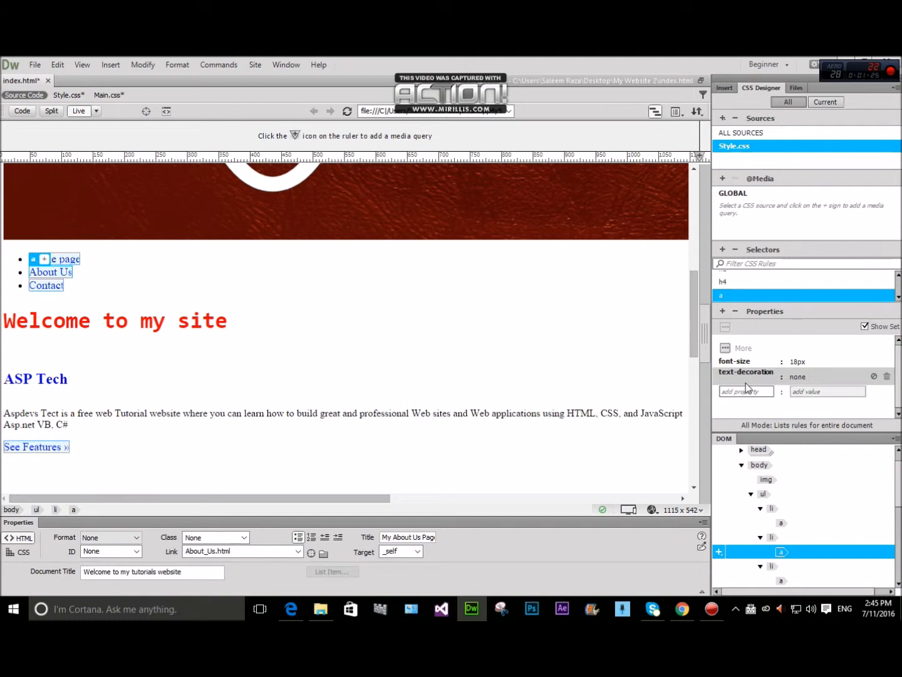
Step: Add a color property to the link rule, try hex #ede9d0, then set it to red
text(c)
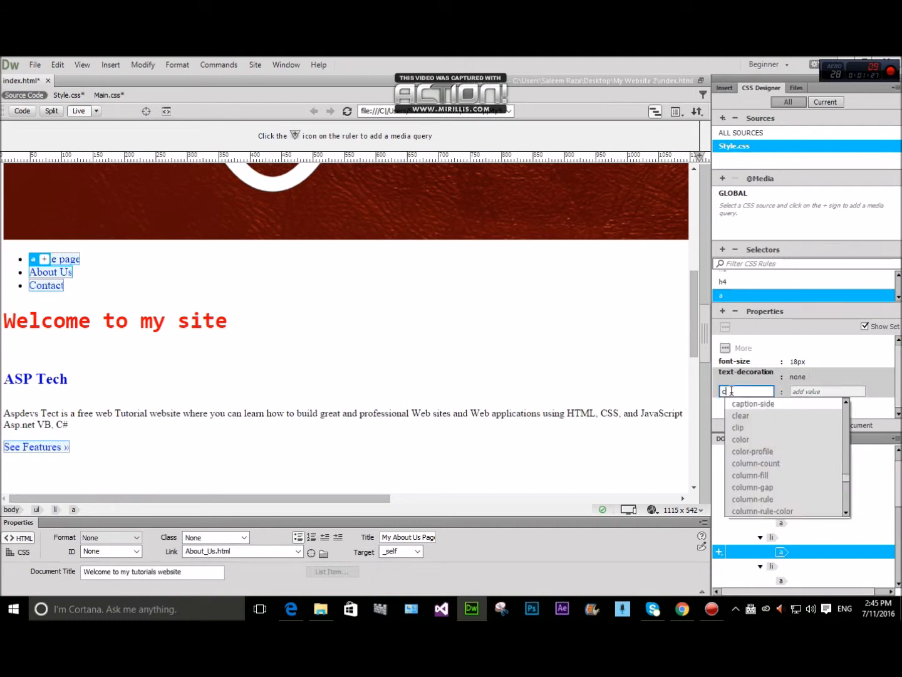
text(olor)
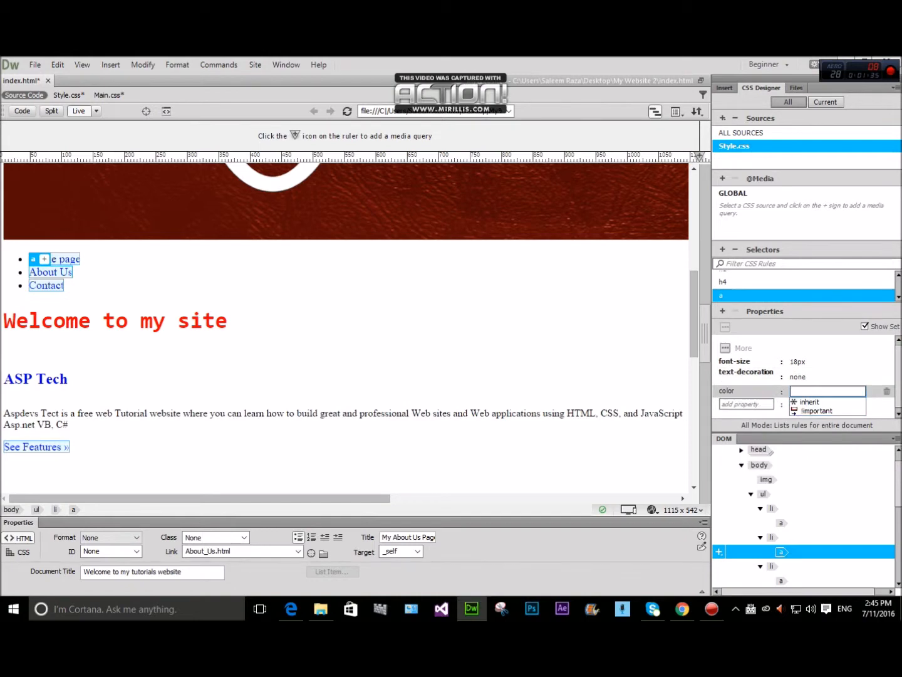
text(#ed)
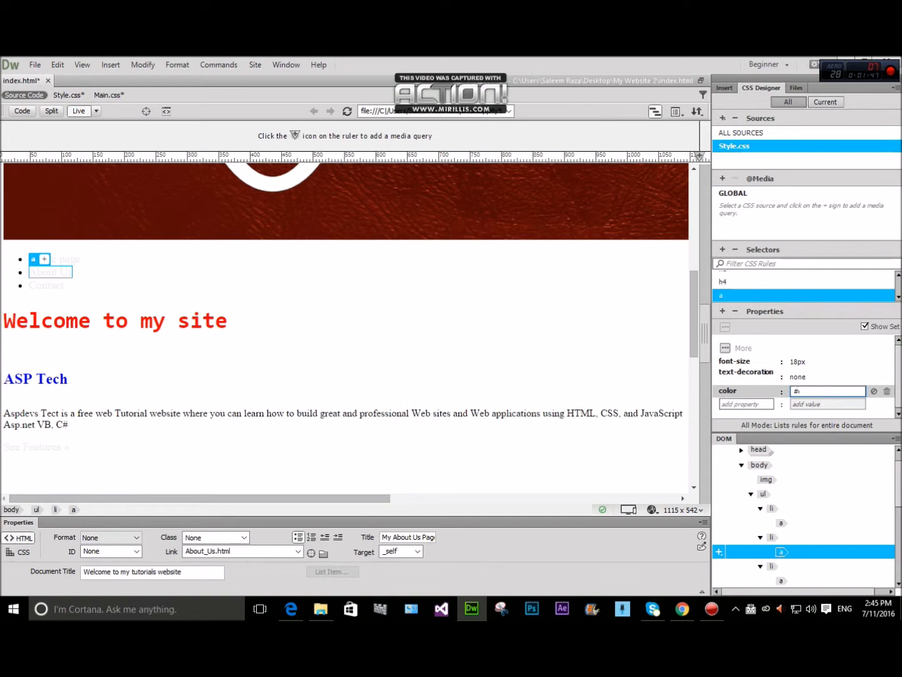
text(e9)
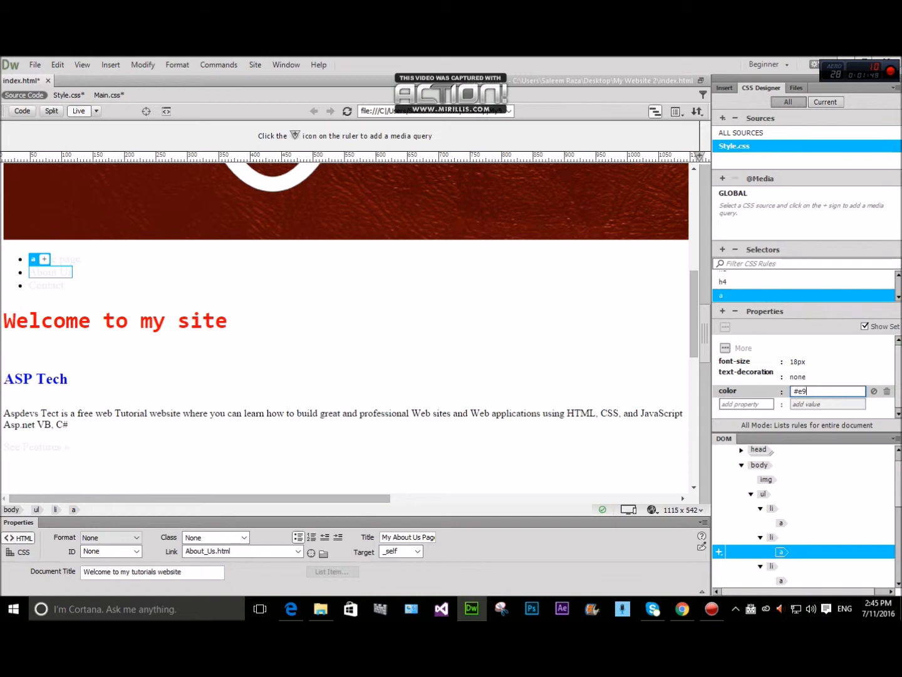
text(d)
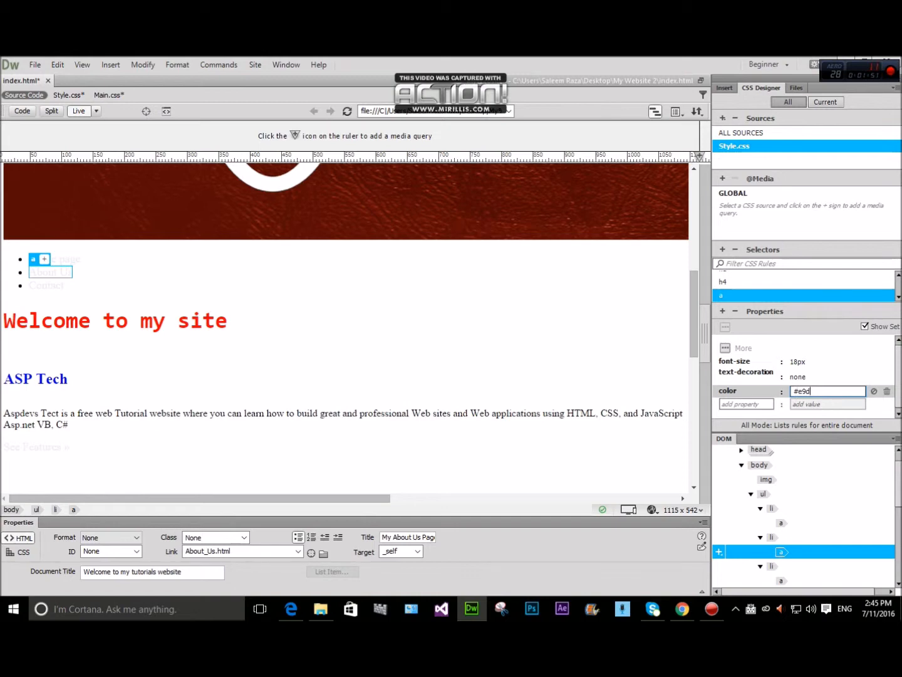
text(0)
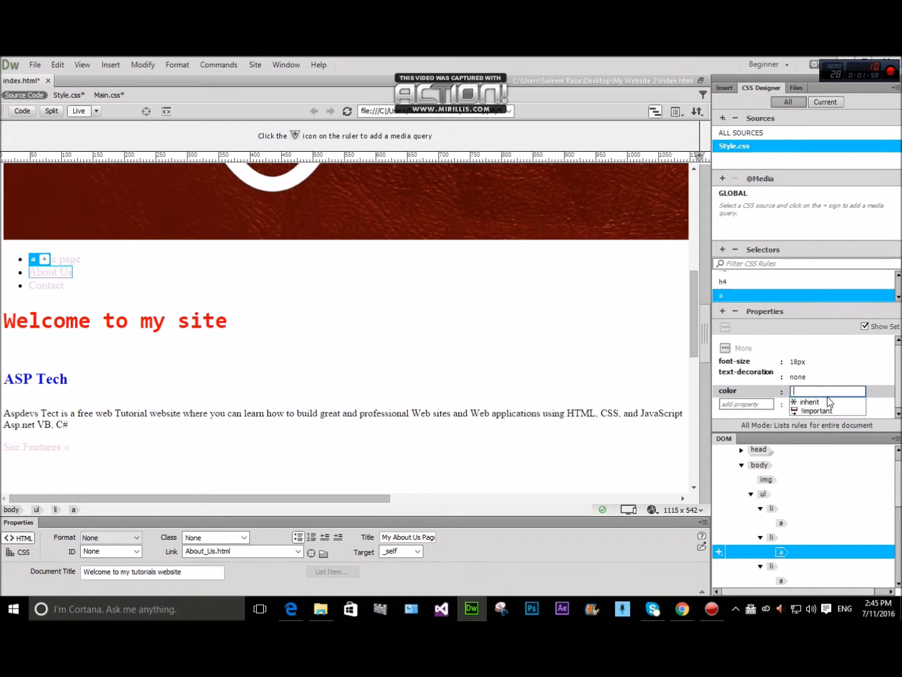
text(R)
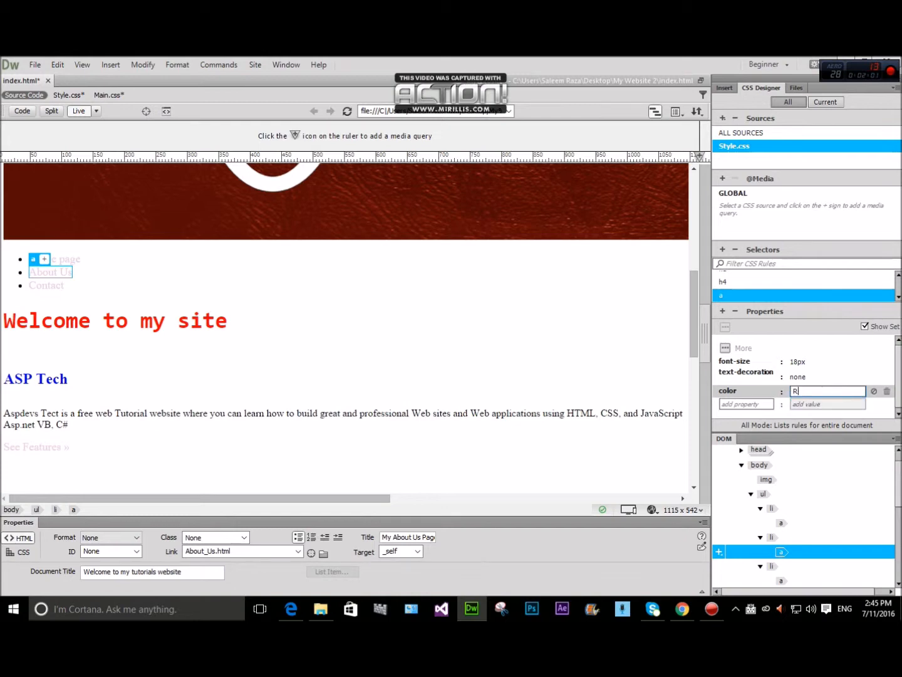
text(ED)
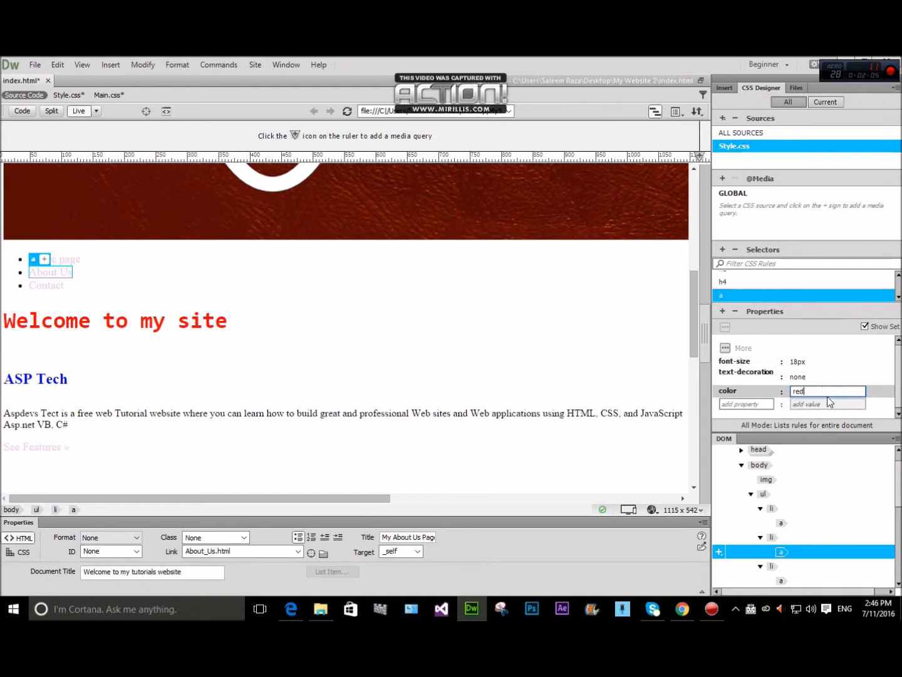
key(Return)
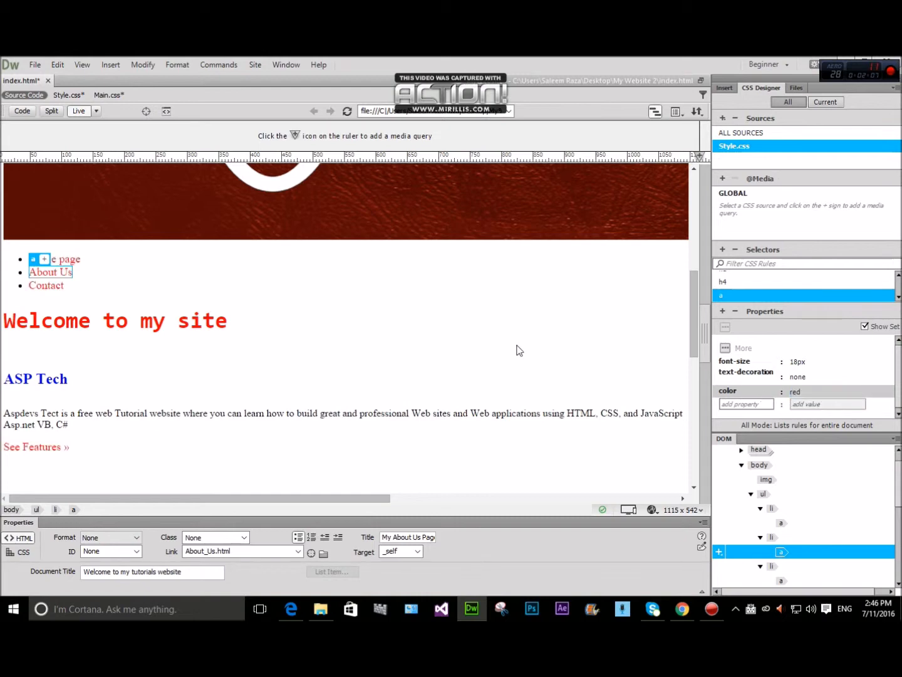
click(50, 272)
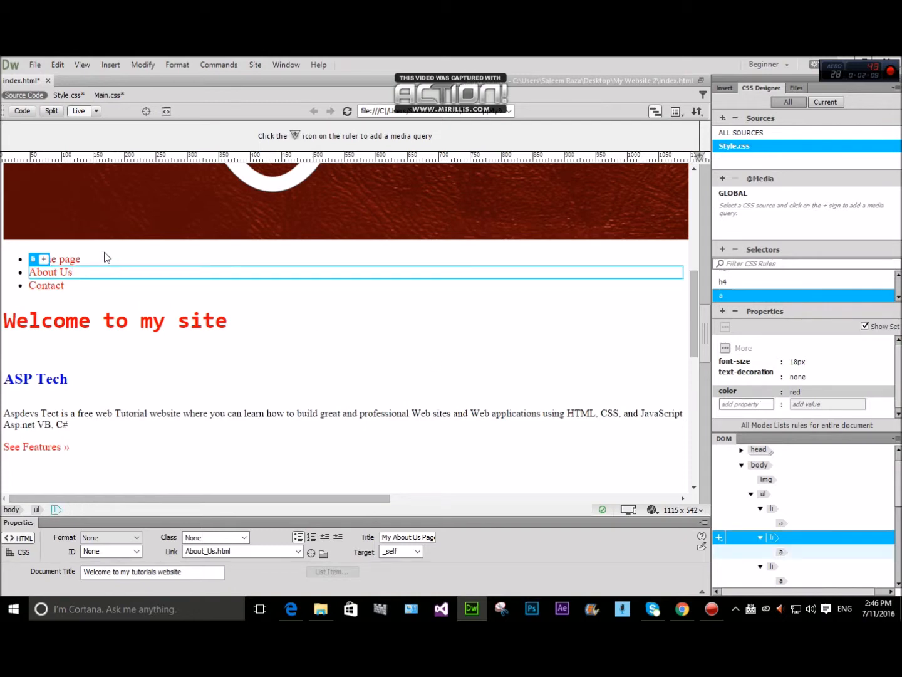
click(54, 258)
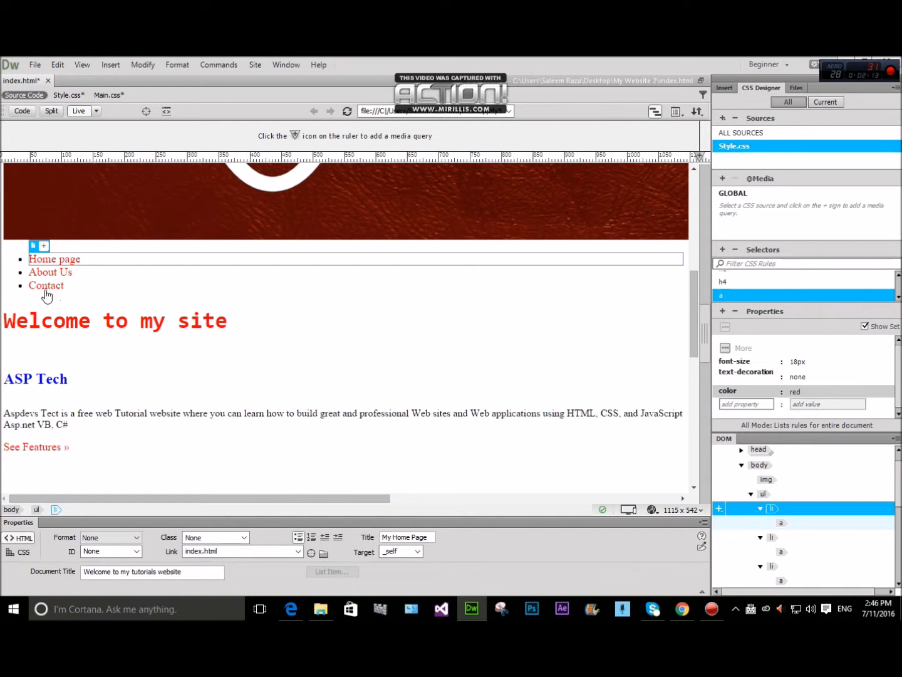
mouse_move(255, 316)
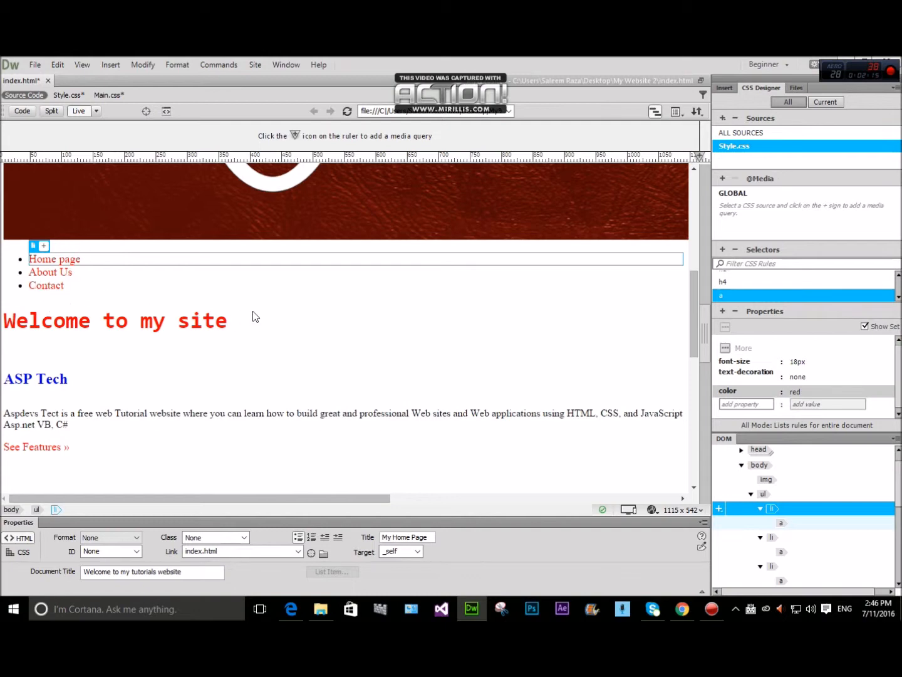
mouse_move(244, 282)
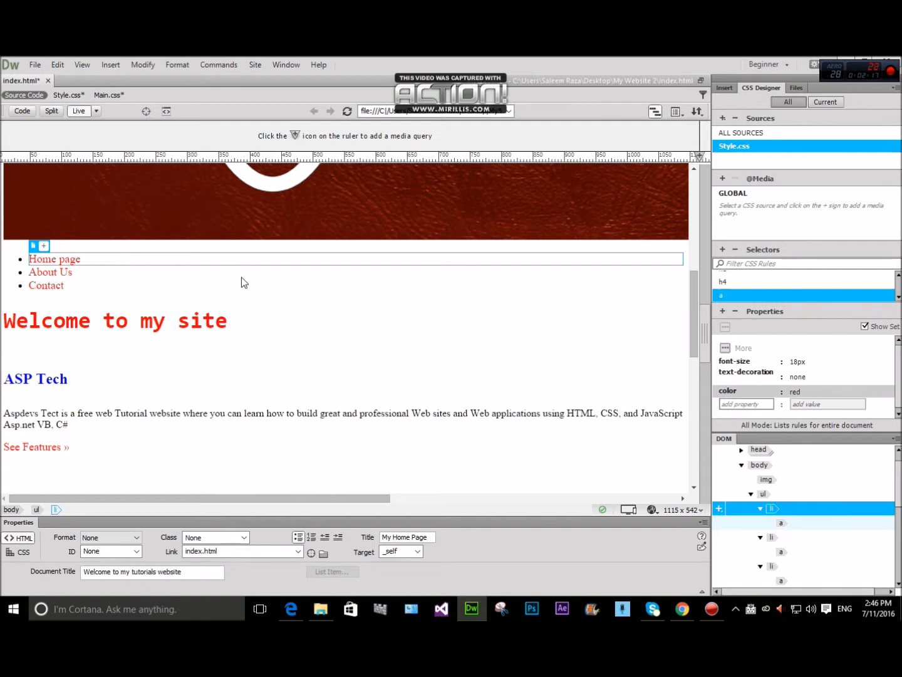
mouse_move(55, 313)
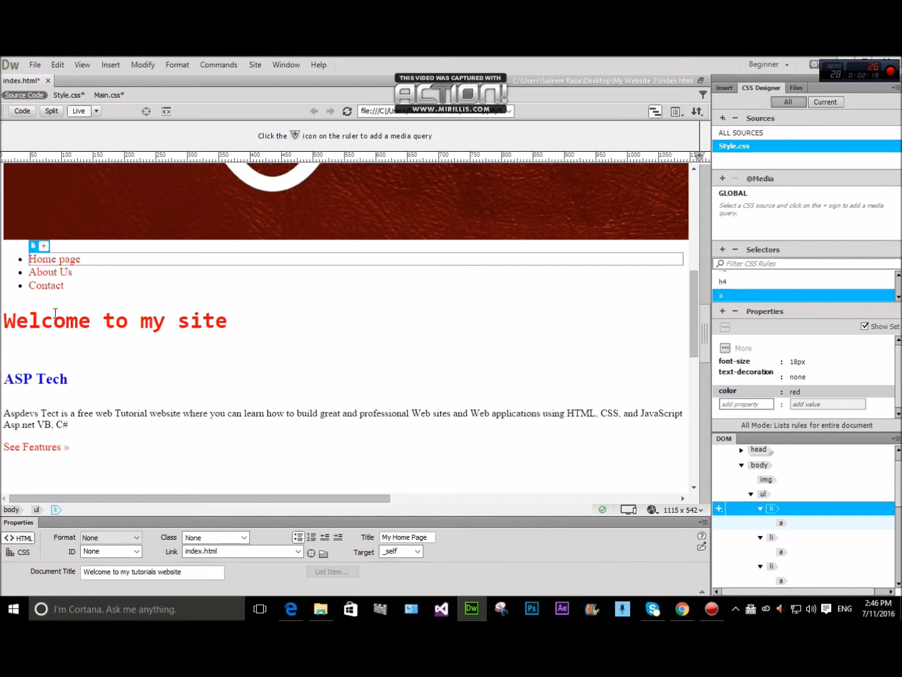
mouse_move(65, 246)
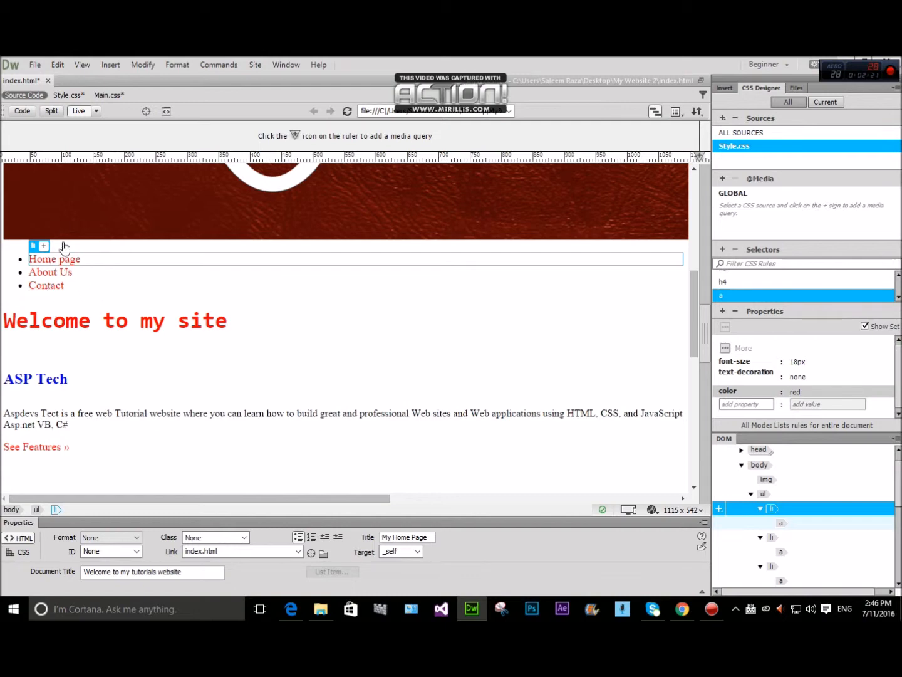
click(50, 271)
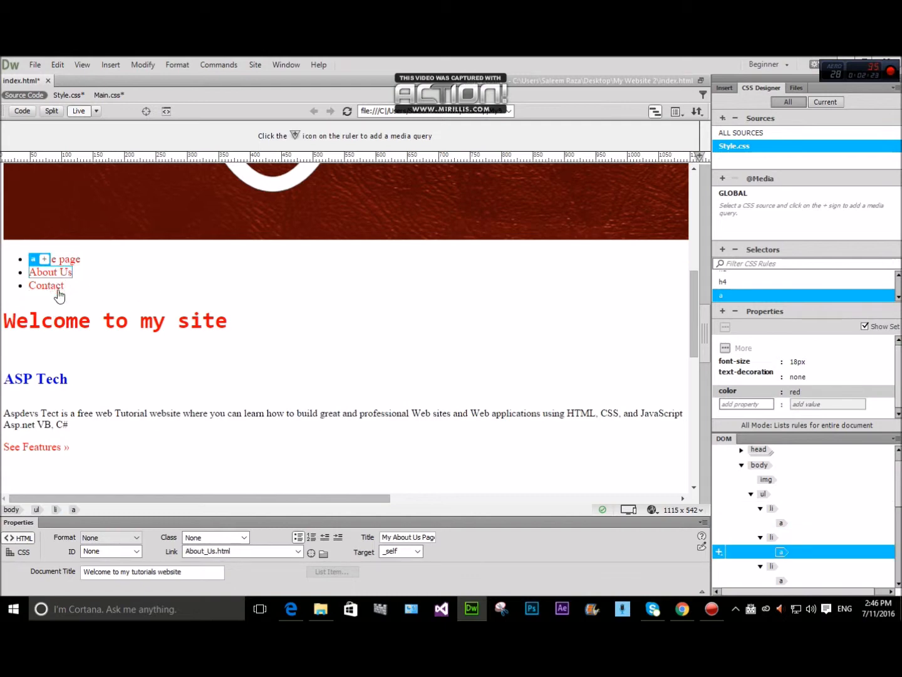
click(46, 285)
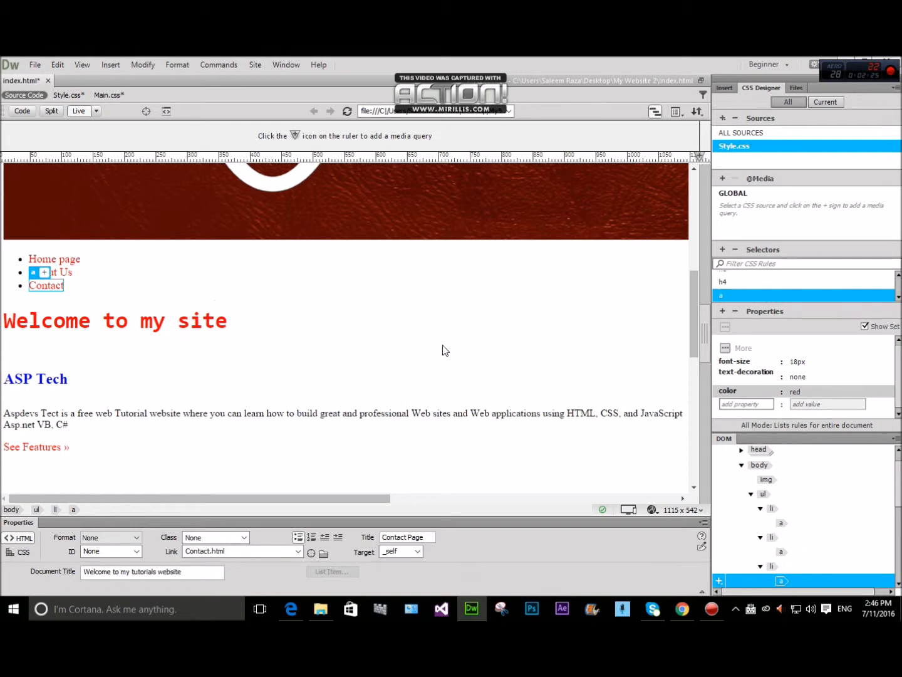
click(50, 111)
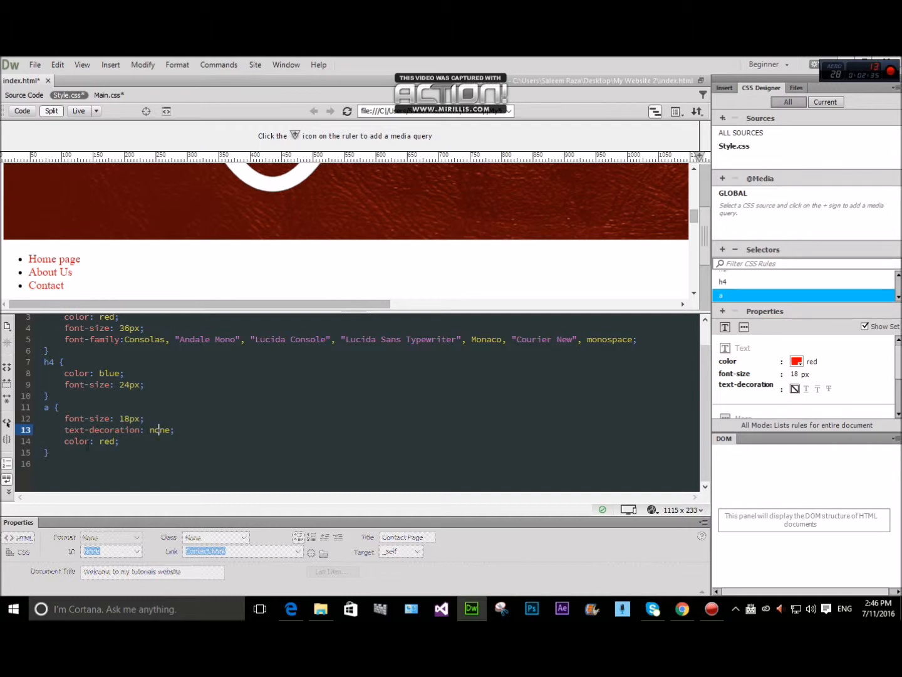
Step: Inspect the color: red declaration in the finished link rule in Style.css
click(129, 441)
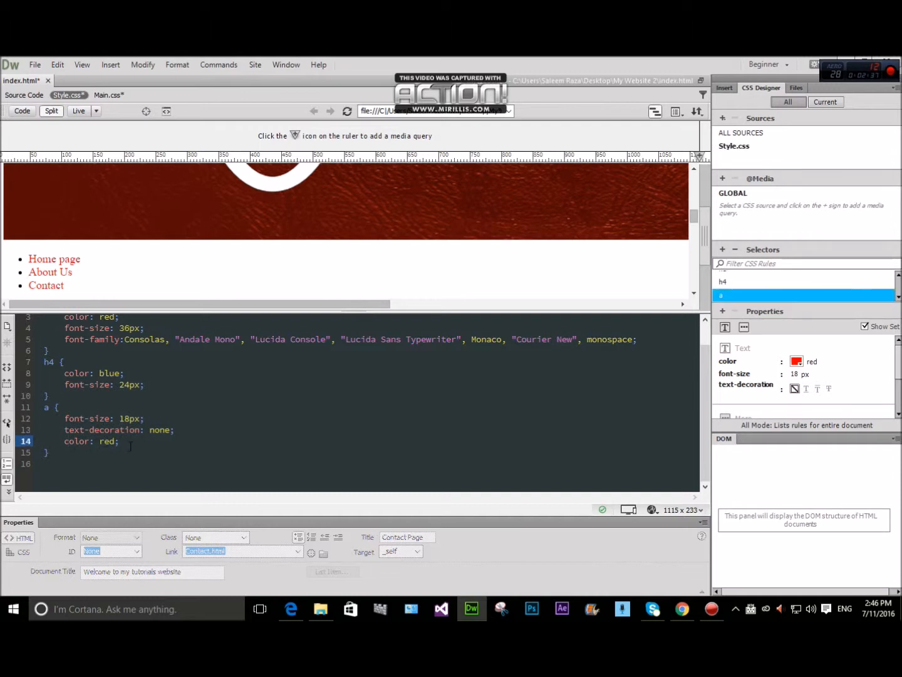
mouse_move(592, 548)
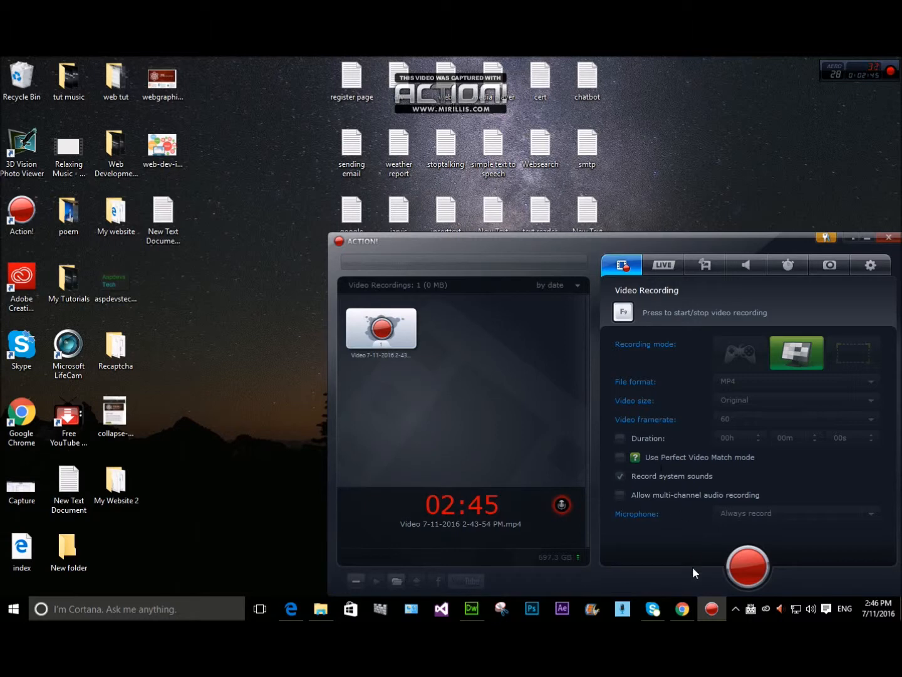
mouse_move(684, 555)
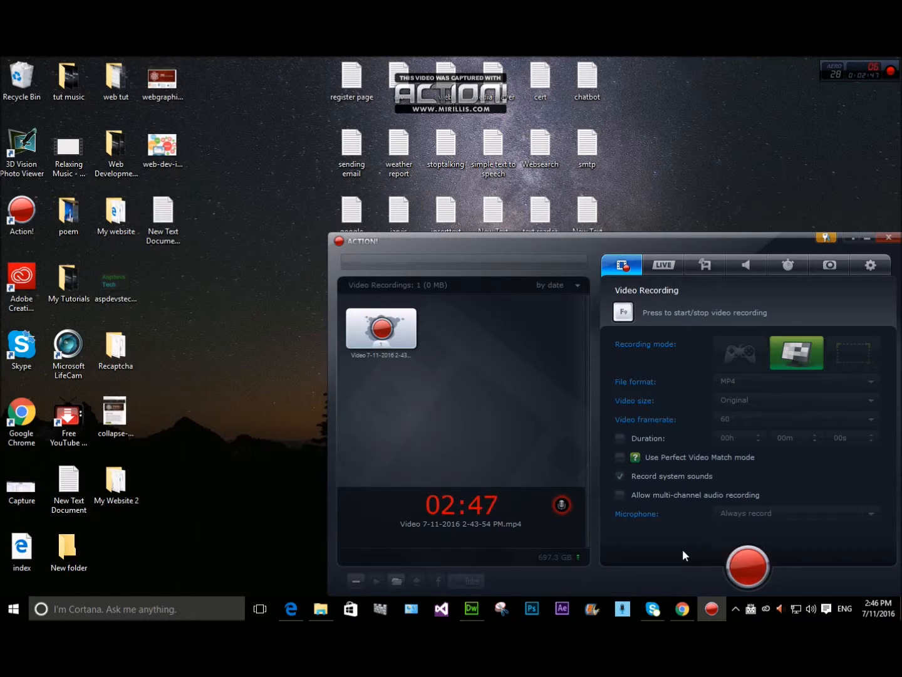